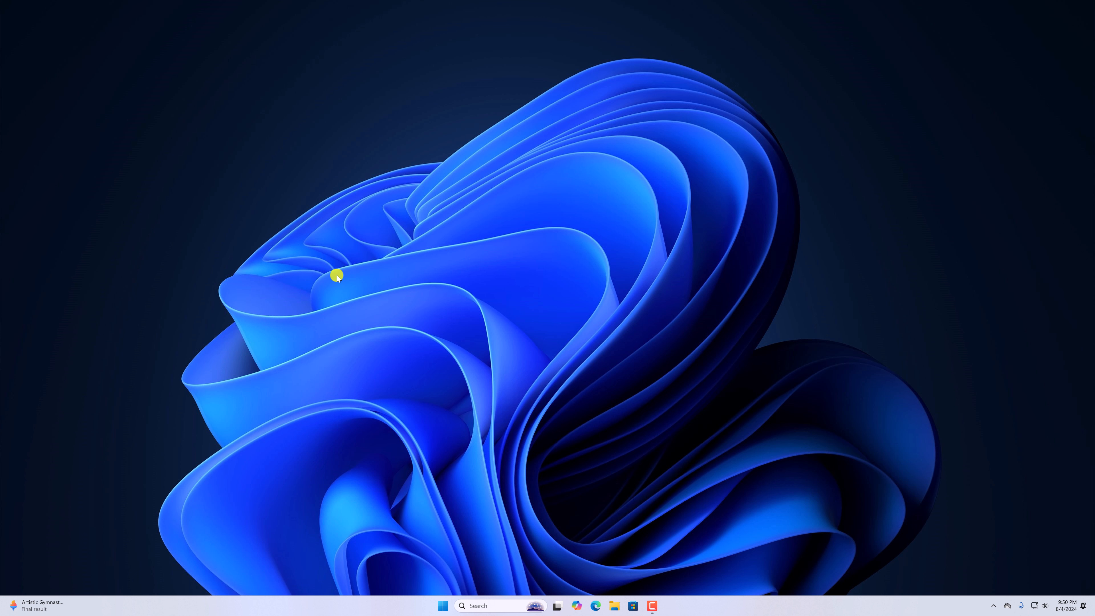
- Bring up the Run dialog with the command tpm.msc entered
key("Win+r")
type("tpm.ms")
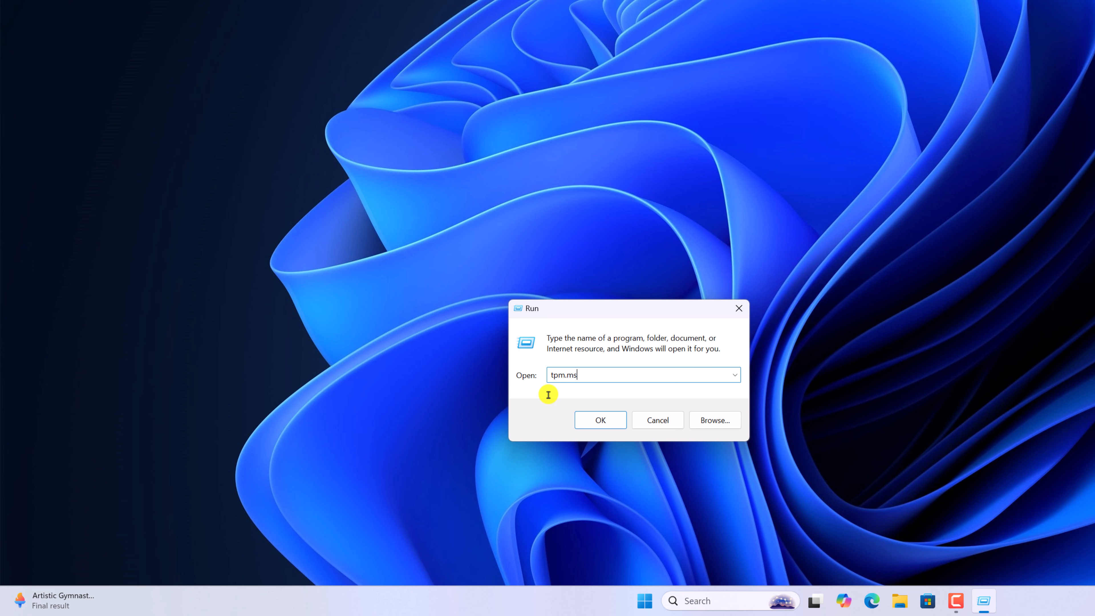
type("c")
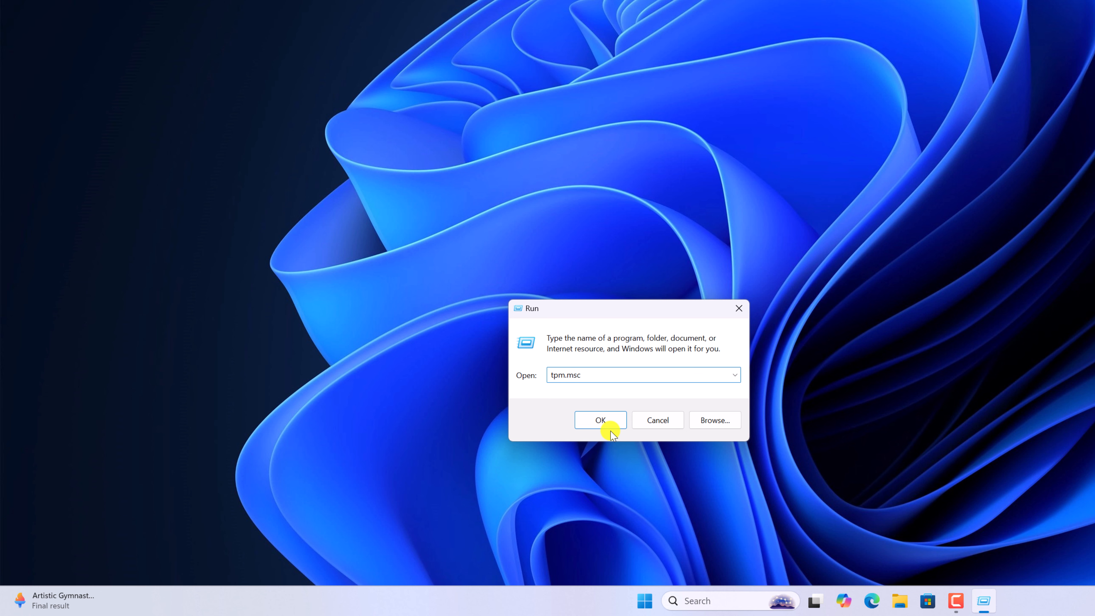
- Launch TPM Management on Local Computer, showing TPM ready with specification version 2.0
left_click(600, 419)
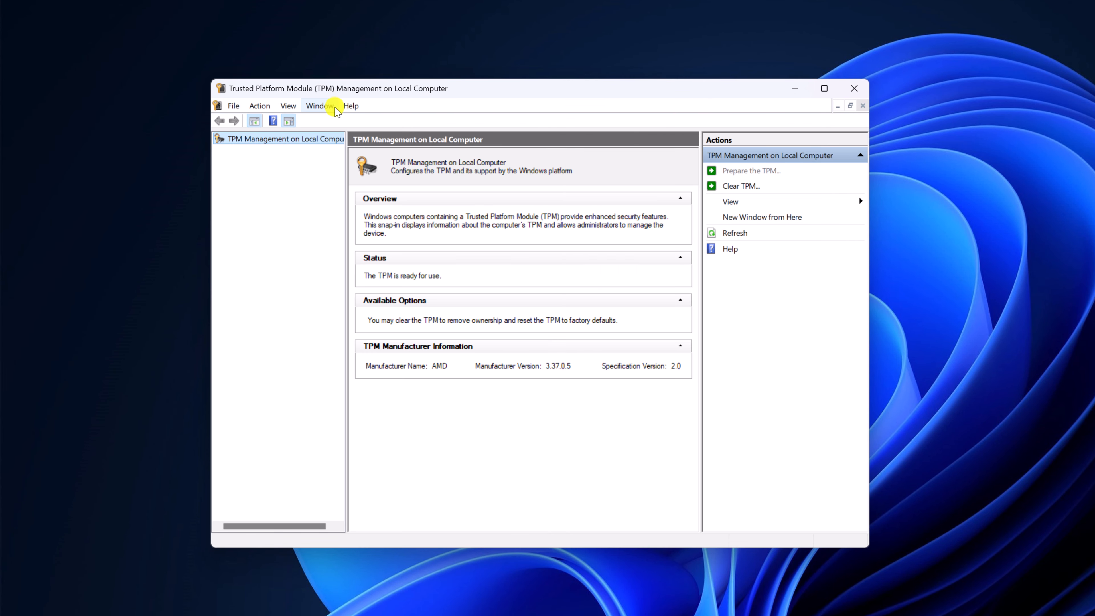
mouse_move(382, 101)
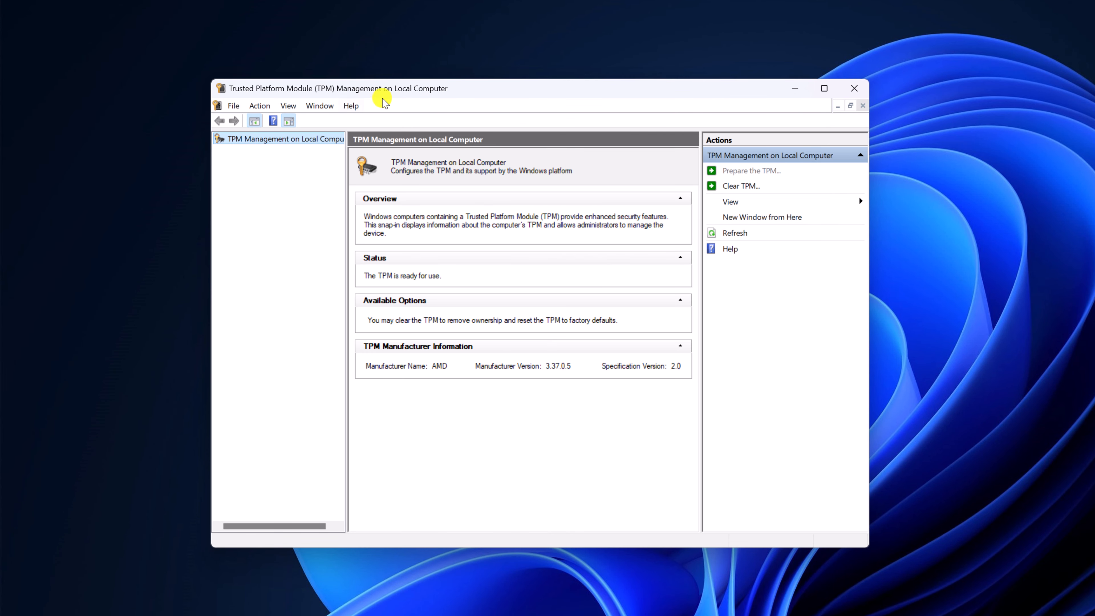
mouse_move(576, 306)
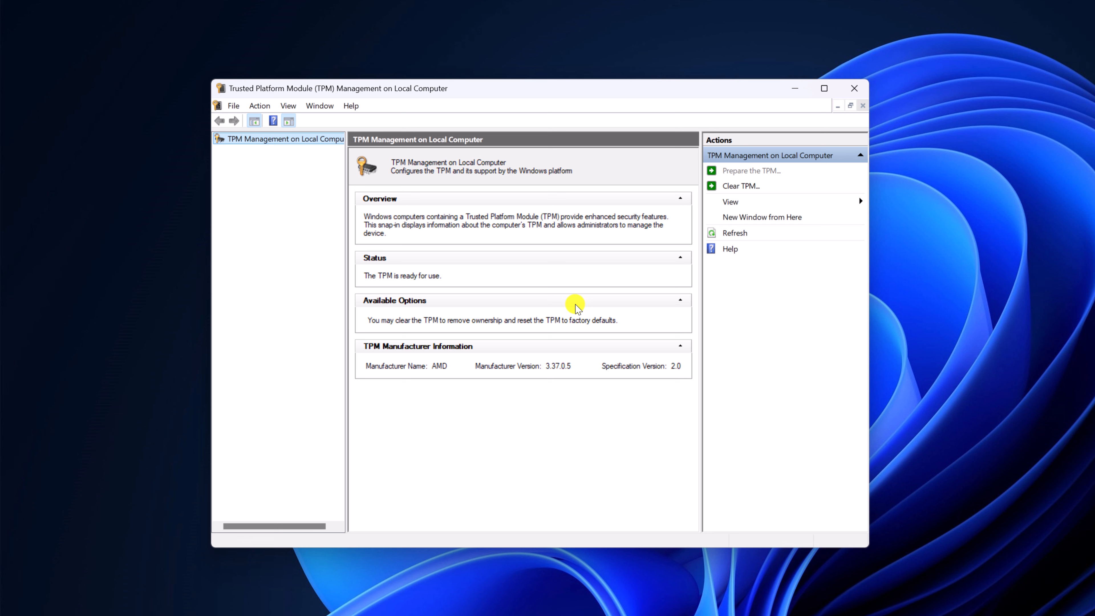
mouse_move(484, 285)
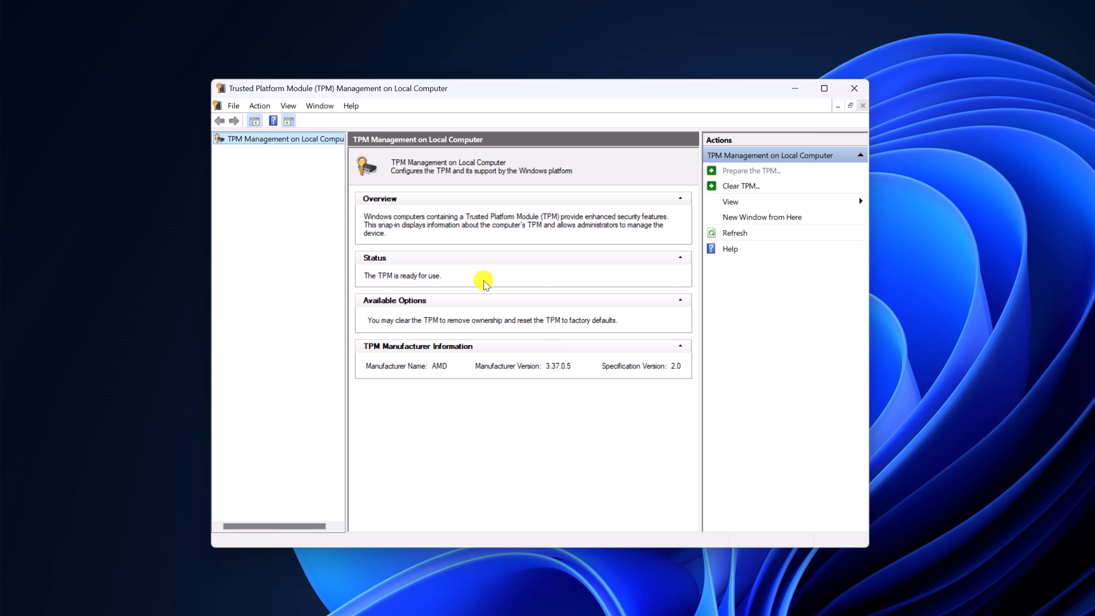
mouse_move(488, 369)
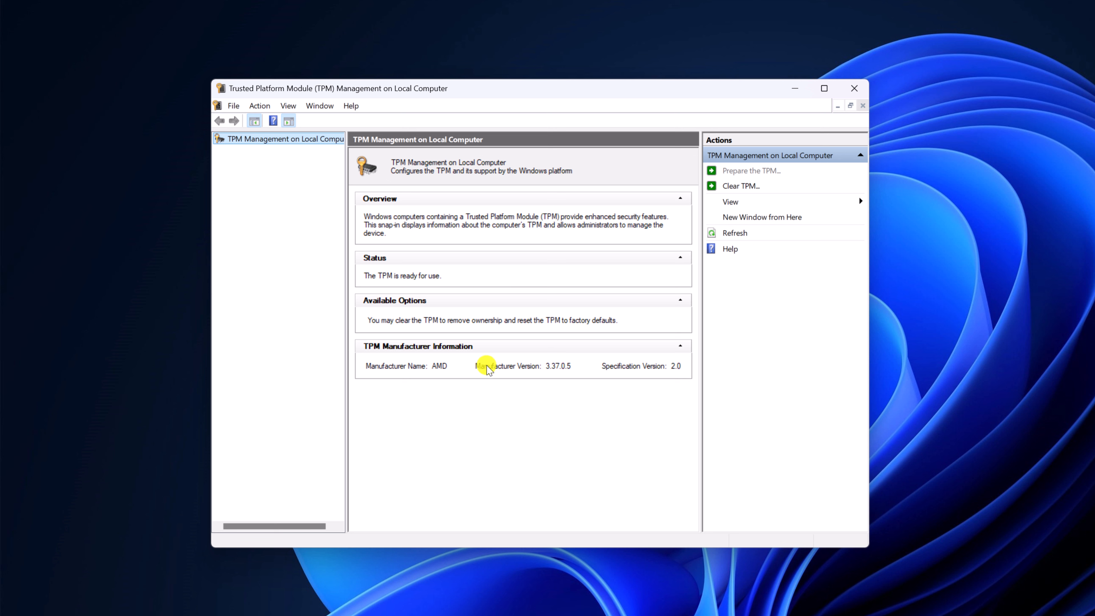
mouse_move(557, 376)
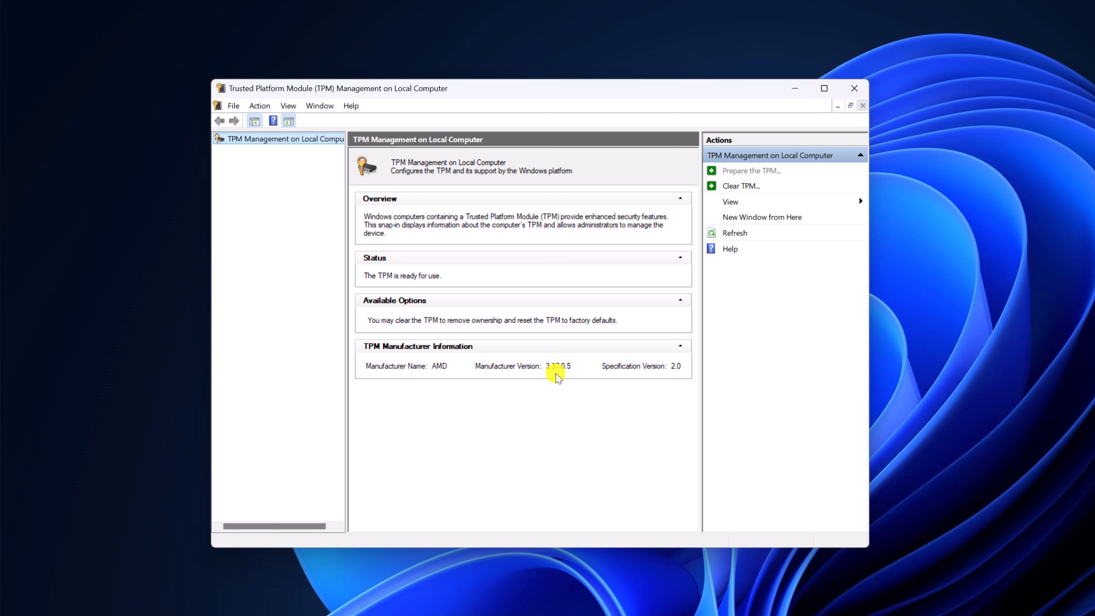
mouse_move(640, 382)
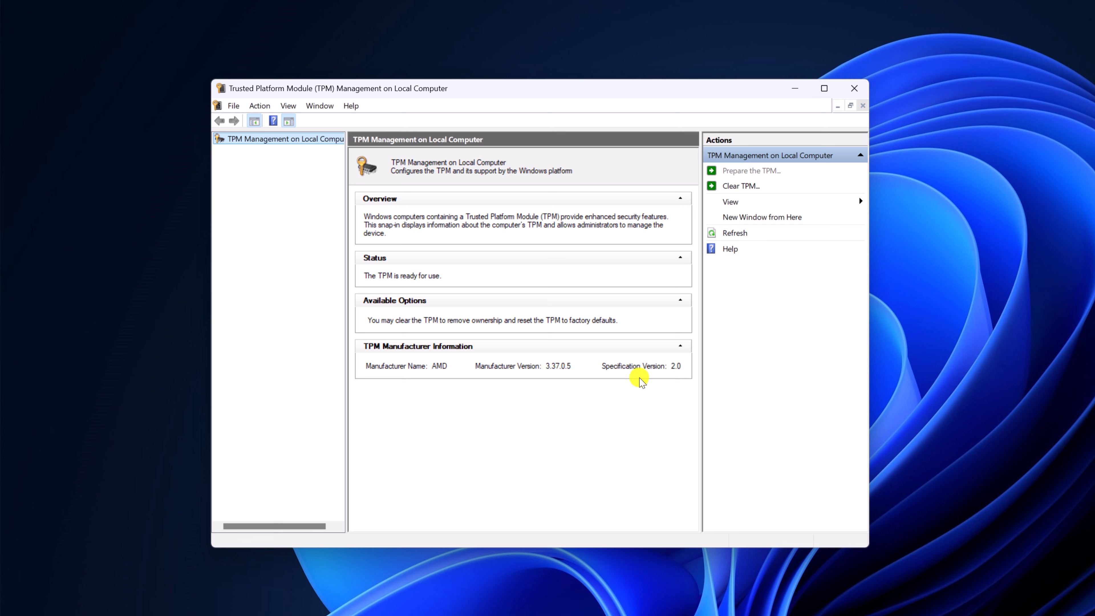
mouse_move(663, 382)
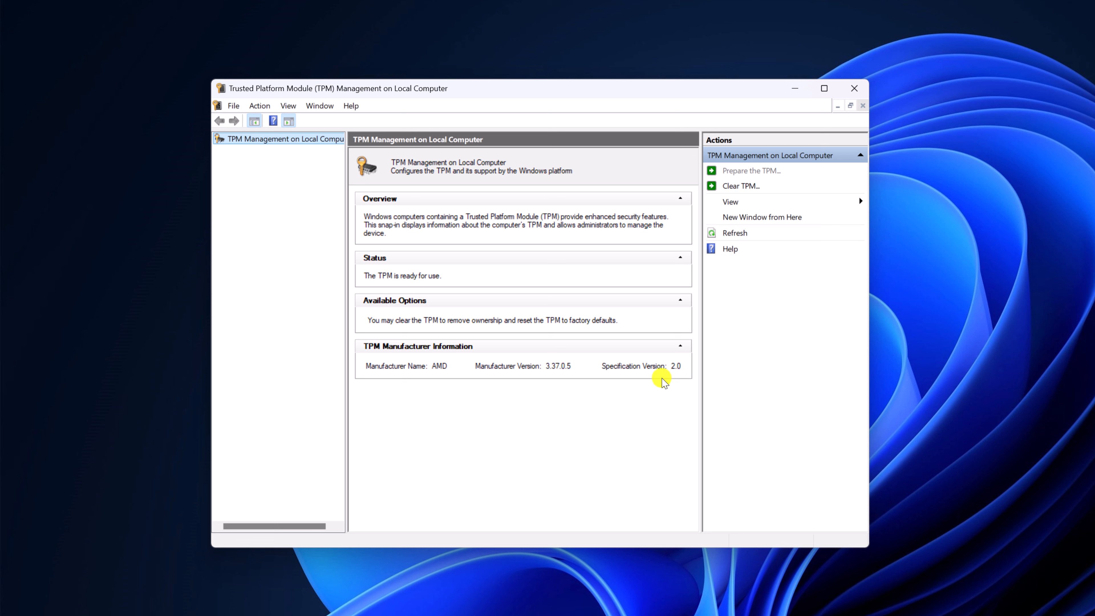
mouse_move(675, 368)
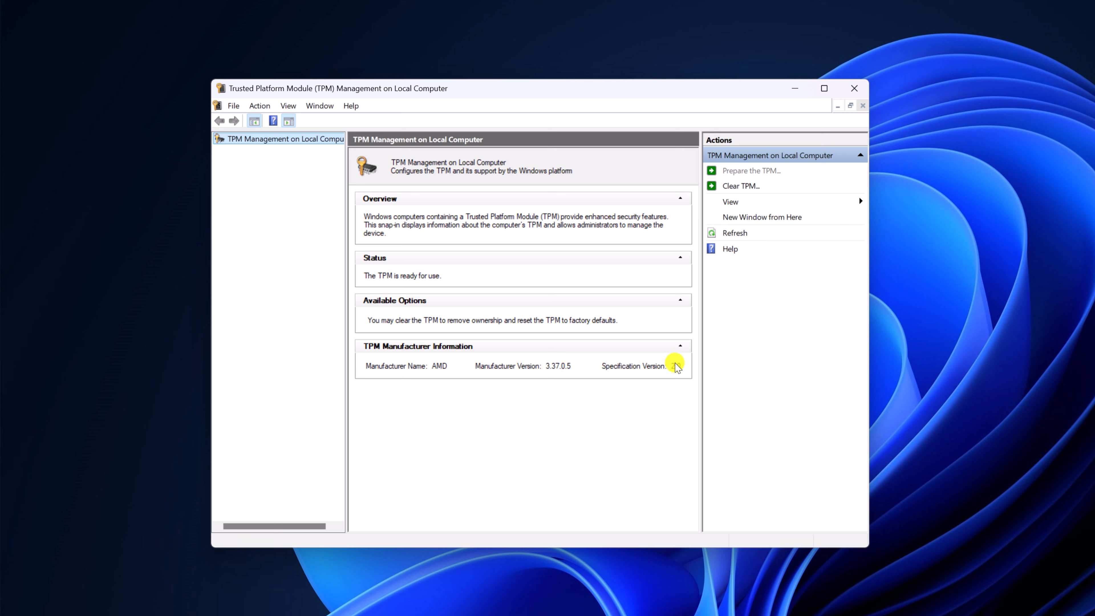
mouse_move(807, 346)
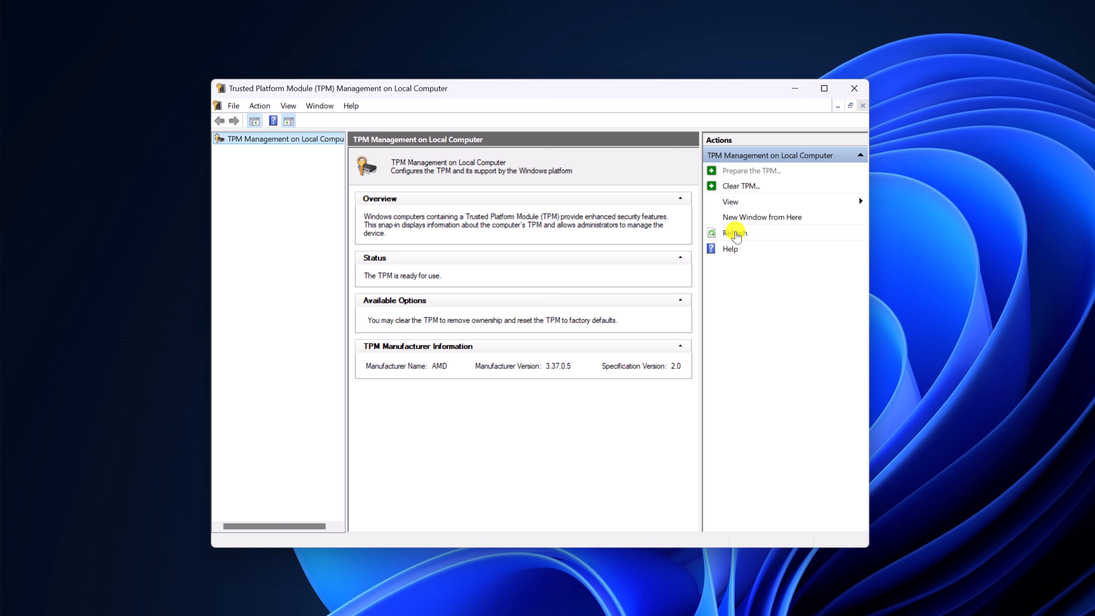
mouse_move(768, 186)
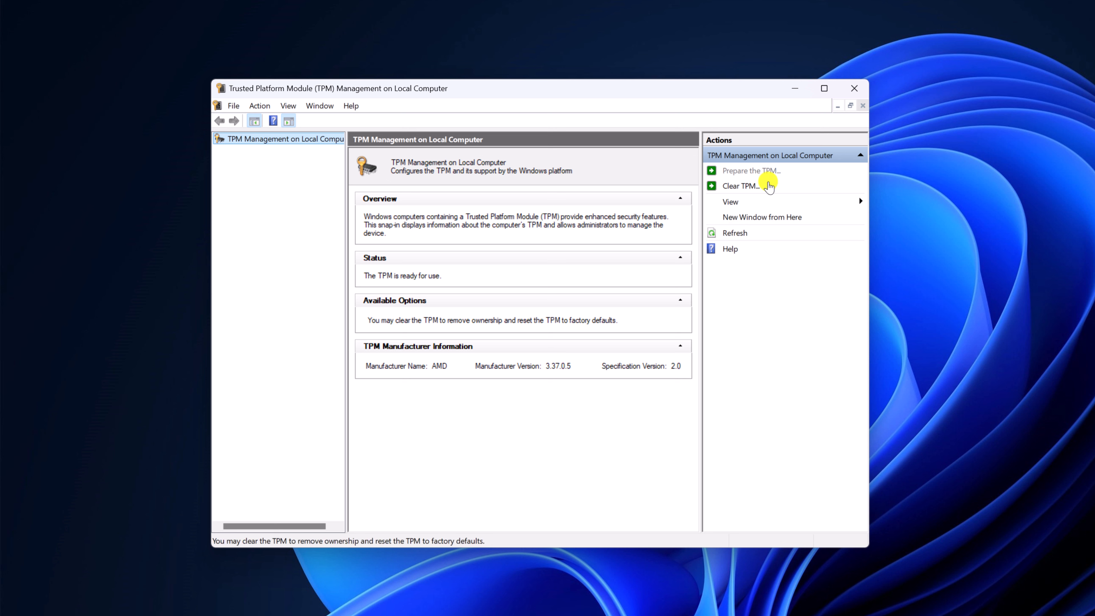
mouse_move(778, 184)
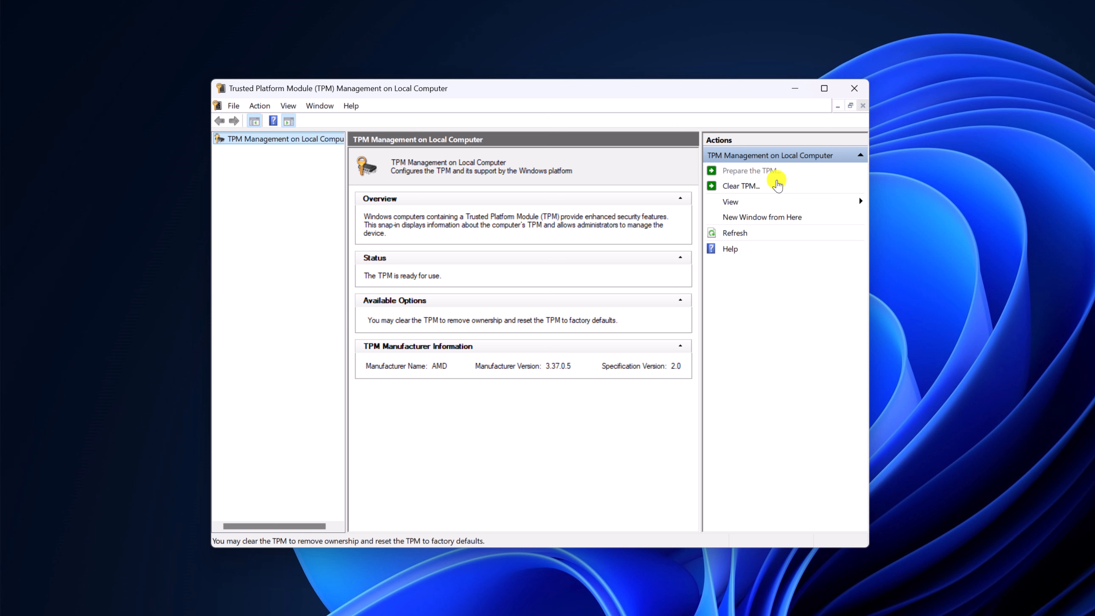
mouse_move(737, 190)
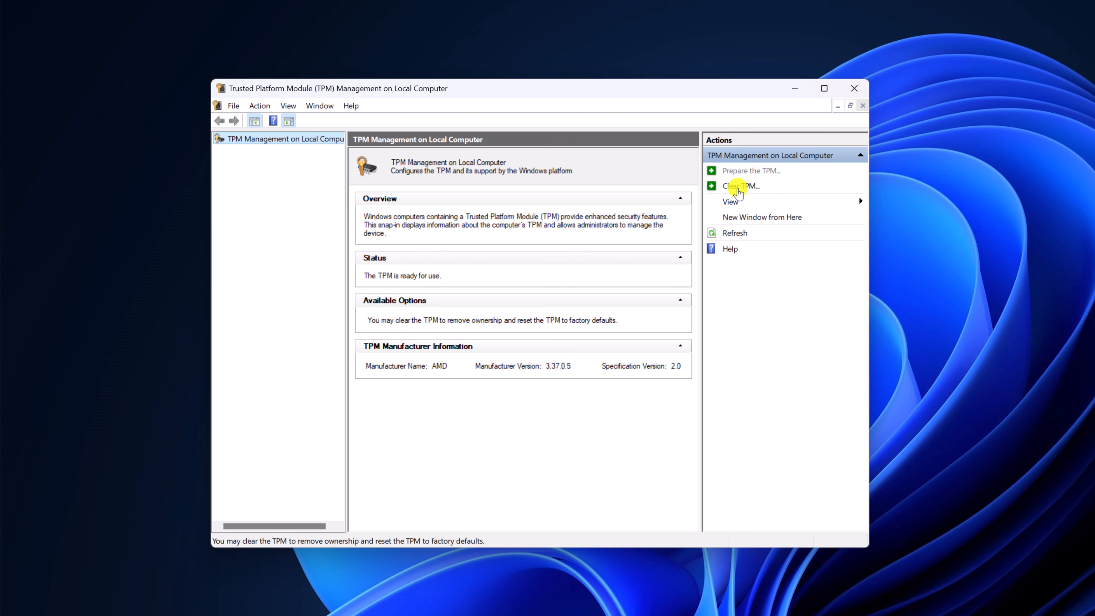
- Start Clear TPM from the Actions pane, reaching the restart-required warning
left_click(740, 186)
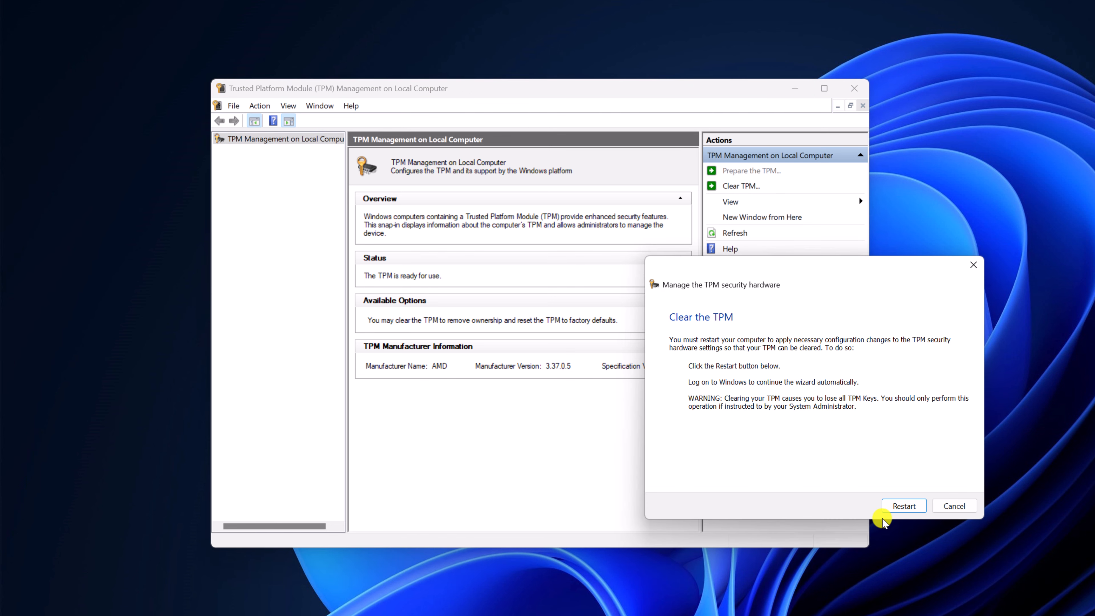